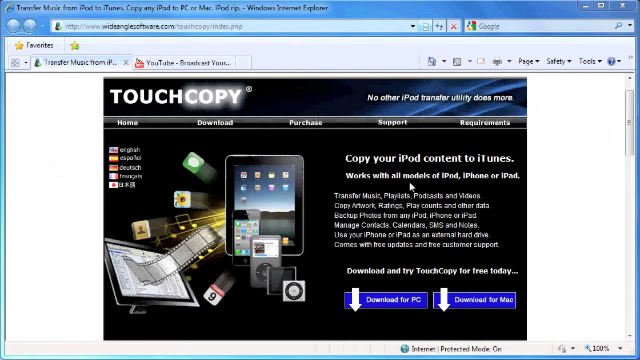
mouse_move(440, 236)
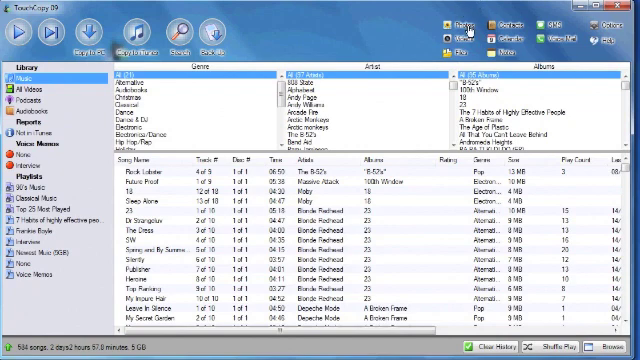
mouse_move(478, 40)
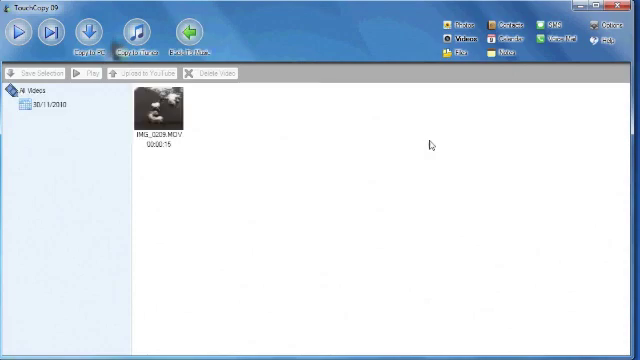
mouse_move(156, 124)
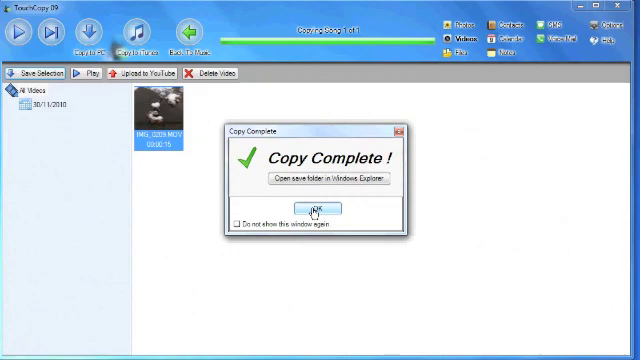
Step: Dismiss the Copy Complete confirmation after the camera video is saved
left_click(316, 206)
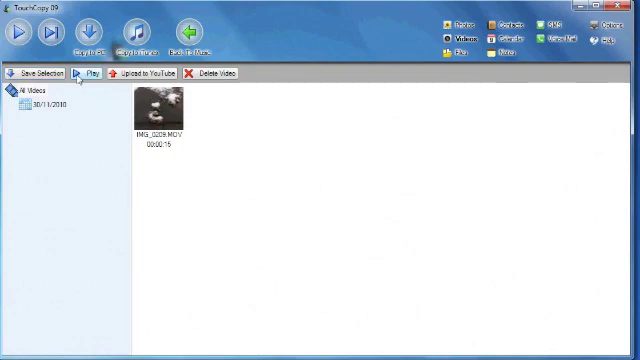
left_click(90, 72)
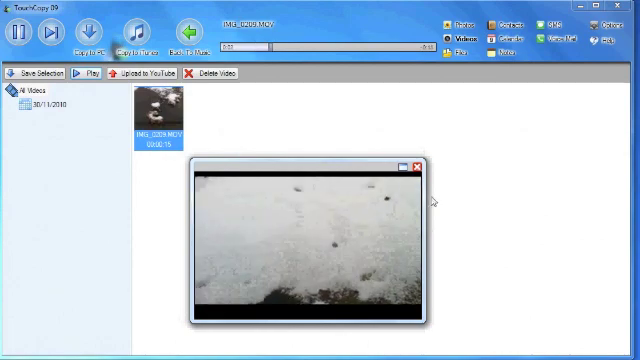
left_click(414, 164)
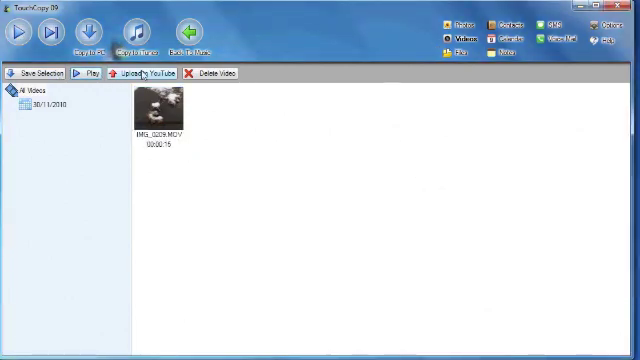
Step: Start the Upload to YouTube wizard and continue past the account sign-in step
left_click(148, 72)
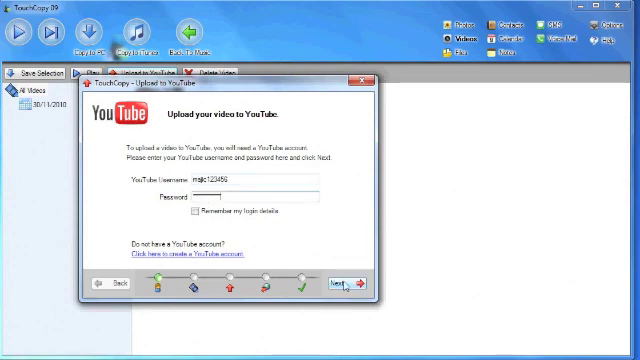
left_click(336, 284)
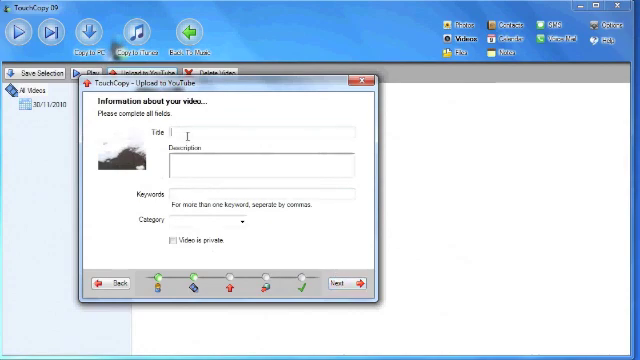
Step: Enter 'snow' as the video details with category Entertainment and begin the upload
type("snow")
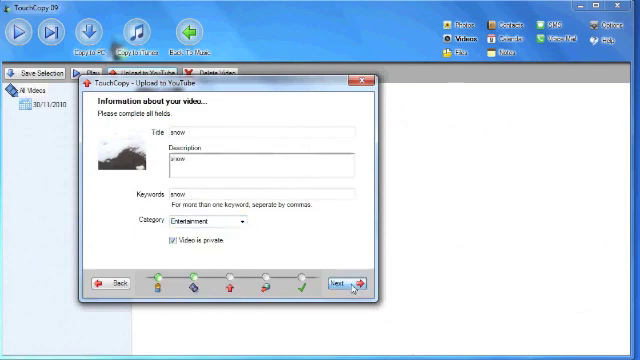
left_click(336, 284)
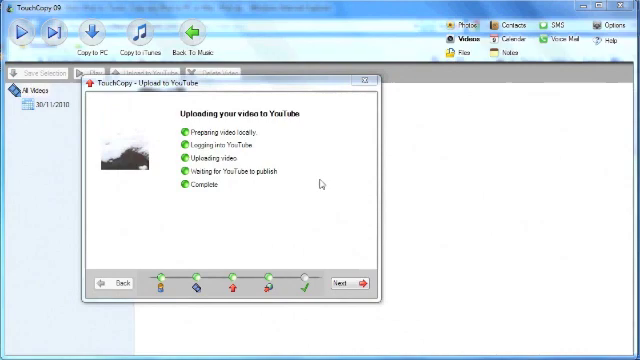
mouse_move(228, 210)
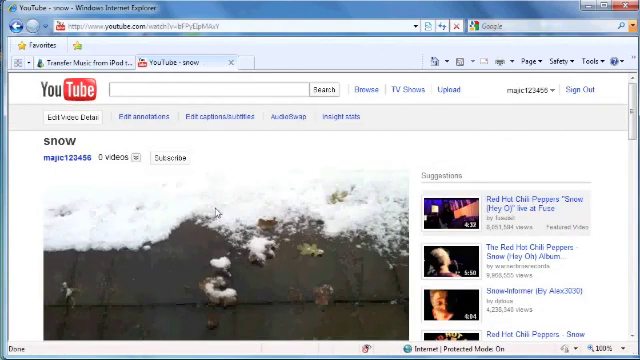
Step: Scroll down the YouTube watch page to view the published snow video playing
scroll("down", 3)
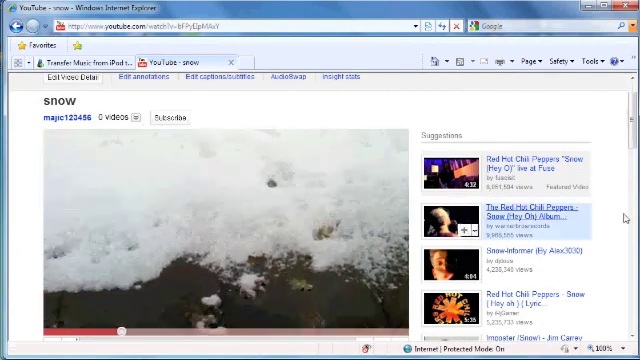